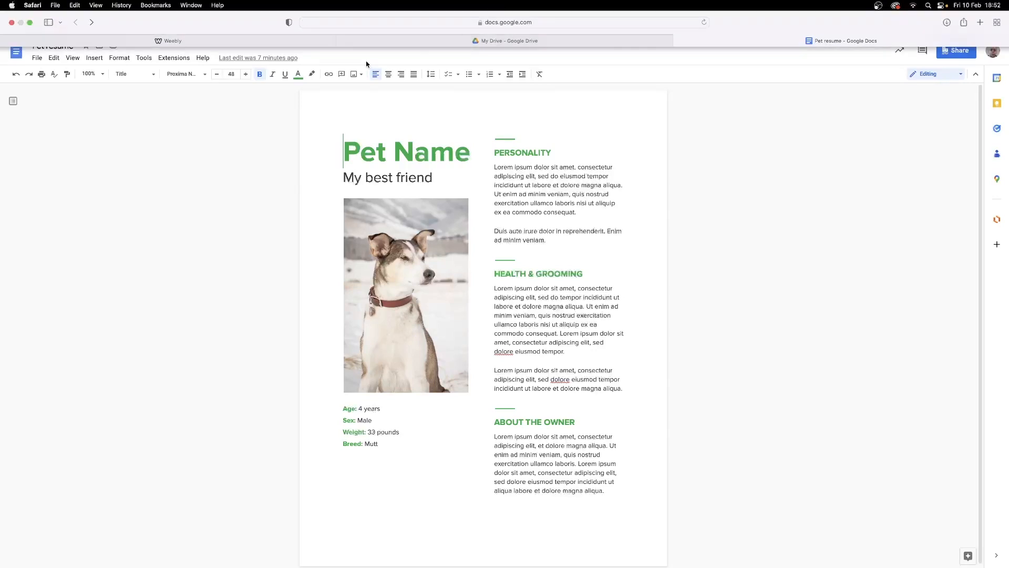
# Copy Pet resume's view link, keeping general access limited to the organisation group
pyautogui.click(506, 41)
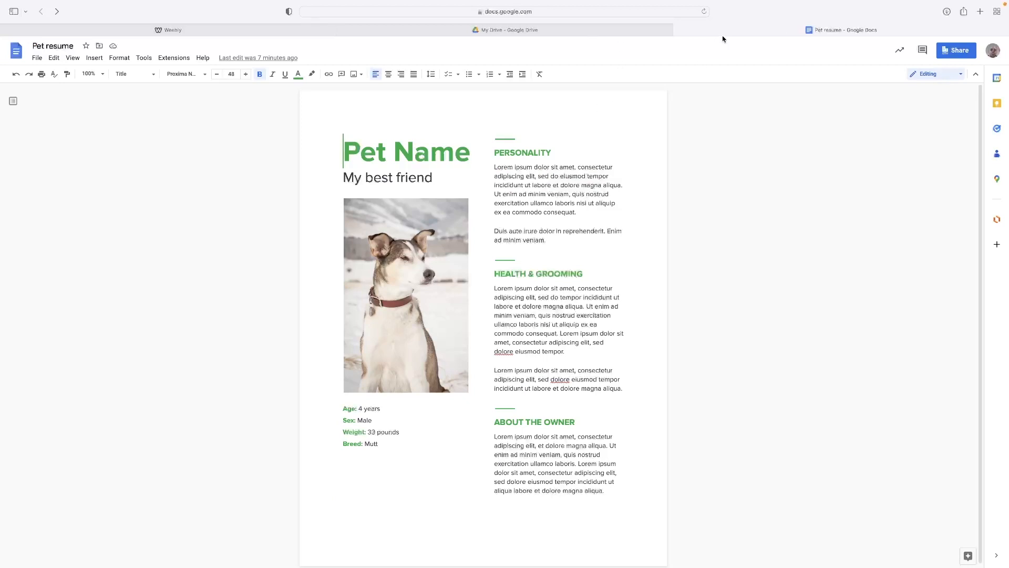
pyautogui.moveTo(811, 56)
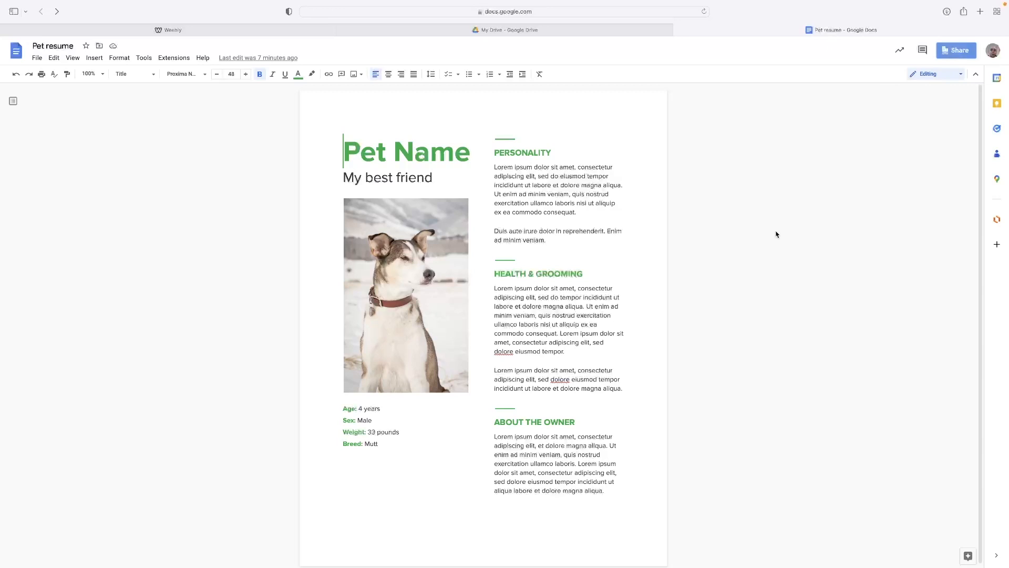
pyautogui.click(955, 51)
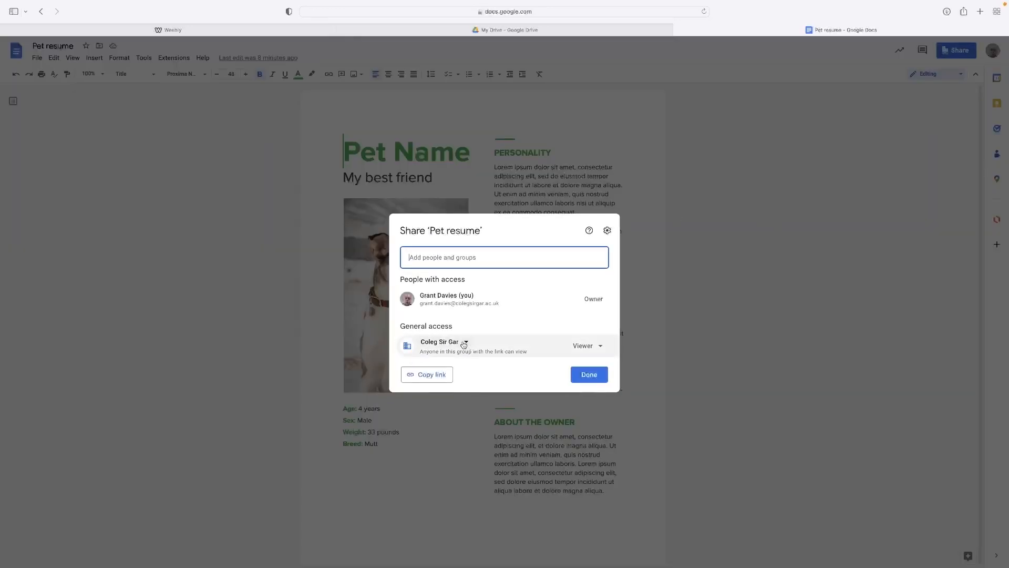
pyautogui.click(444, 342)
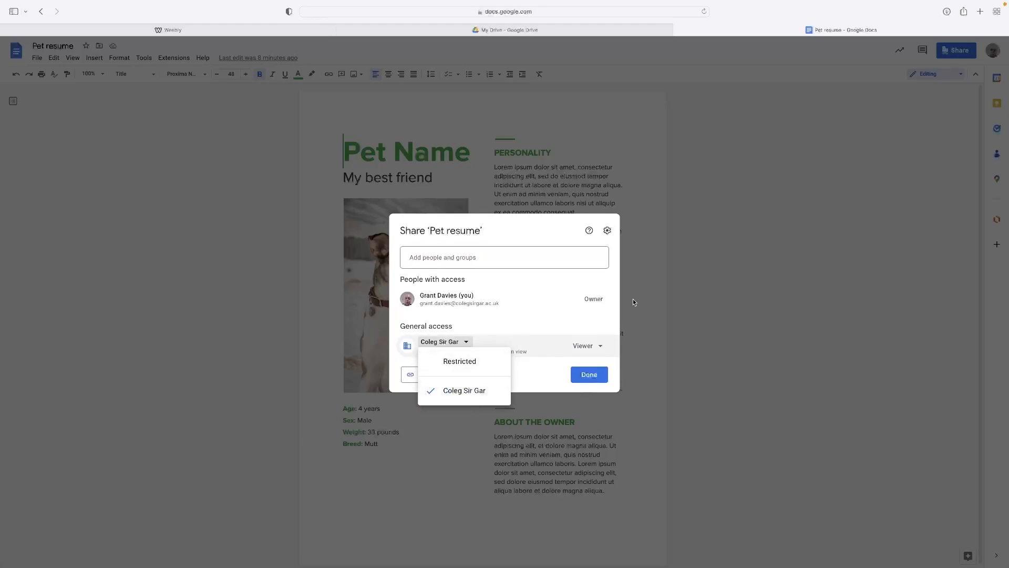
pyautogui.click(464, 390)
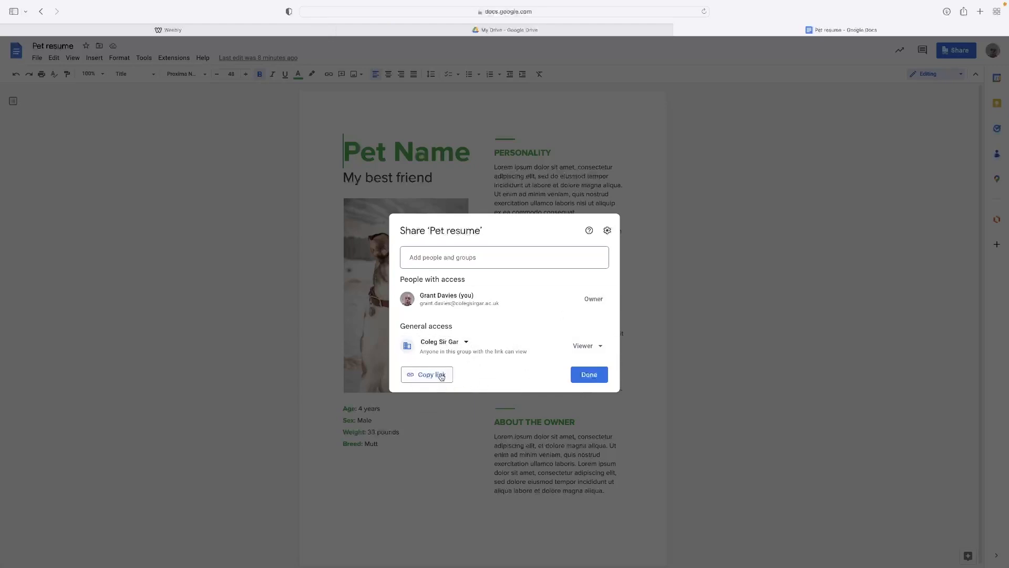
pyautogui.click(426, 373)
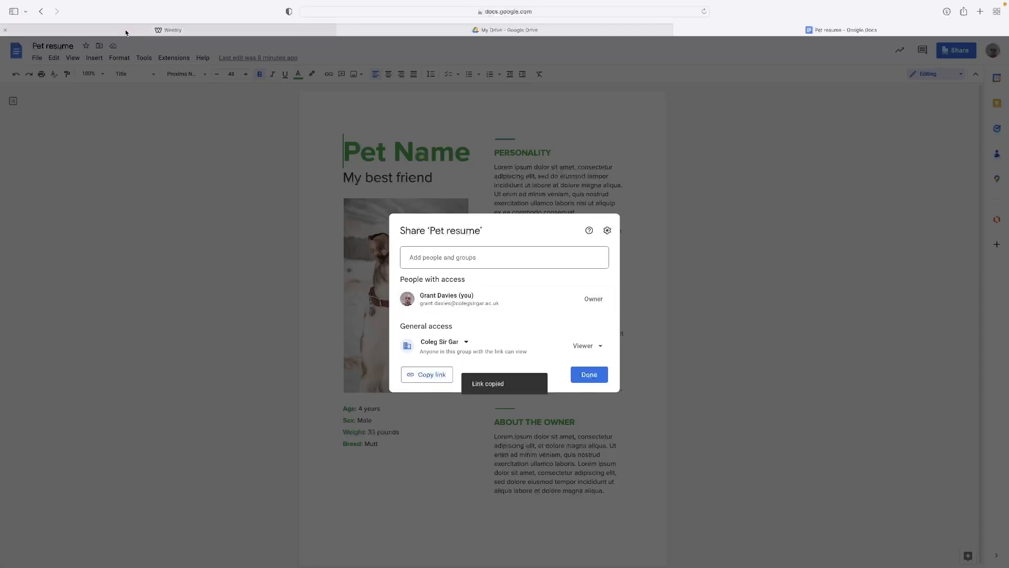
# Glance at the Weebly editor, then return to Pet resume and close the sharing dialog
pyautogui.click(168, 29)
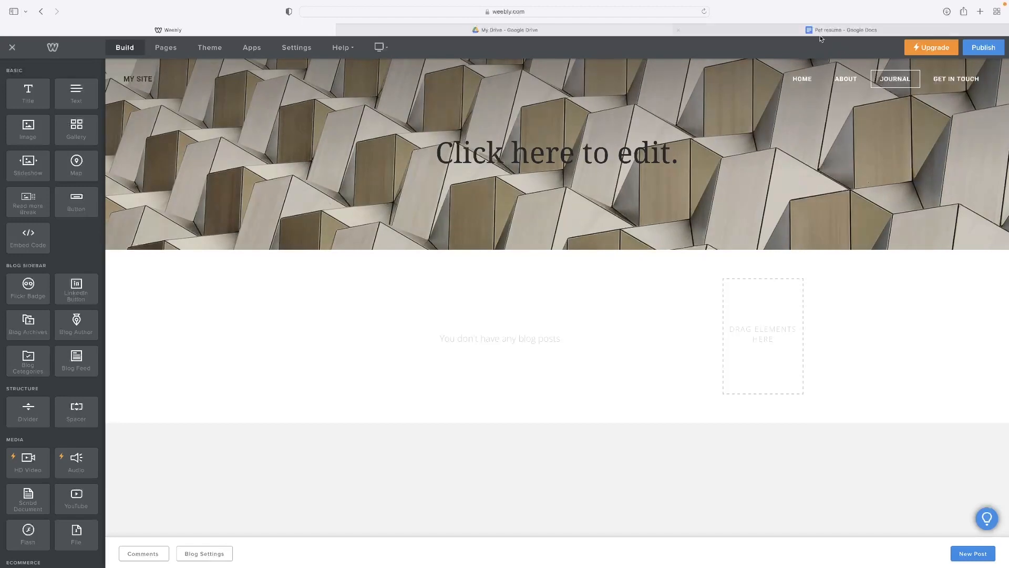
pyautogui.click(843, 29)
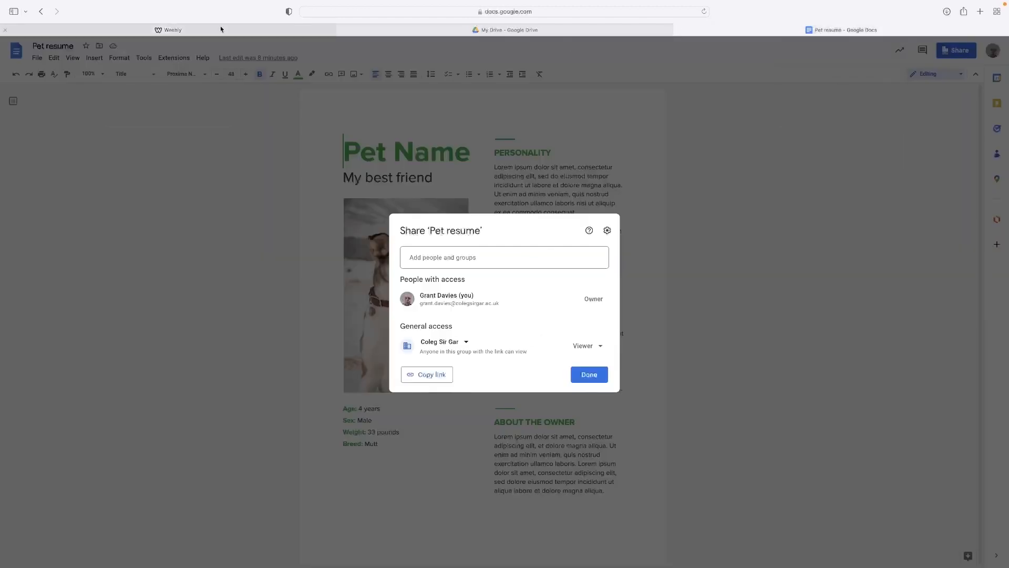
pyautogui.click(588, 374)
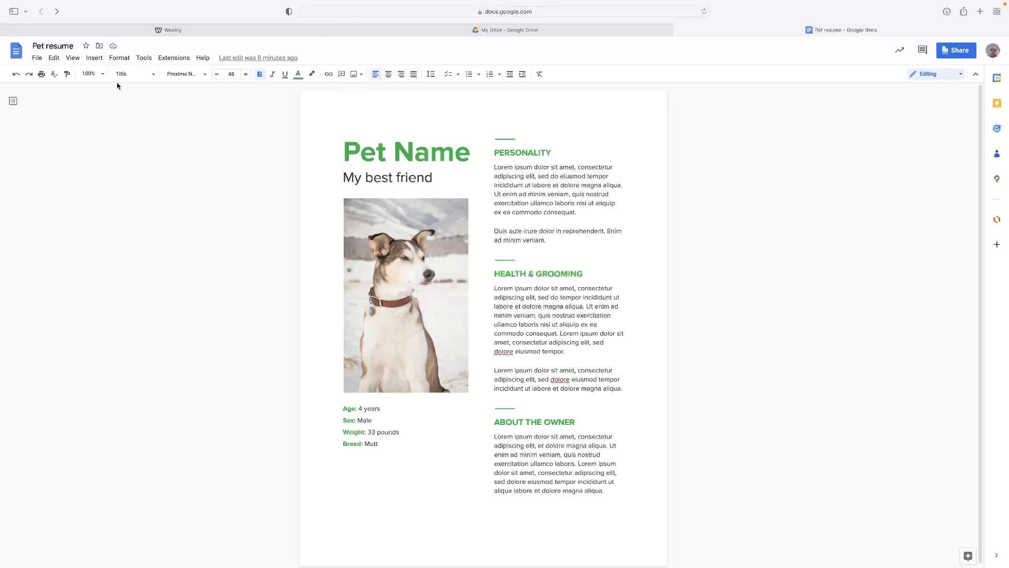
# Show Pet resume's Microsoft Word (.docx) download option, then bring the Weebly editor forward
pyautogui.click(37, 58)
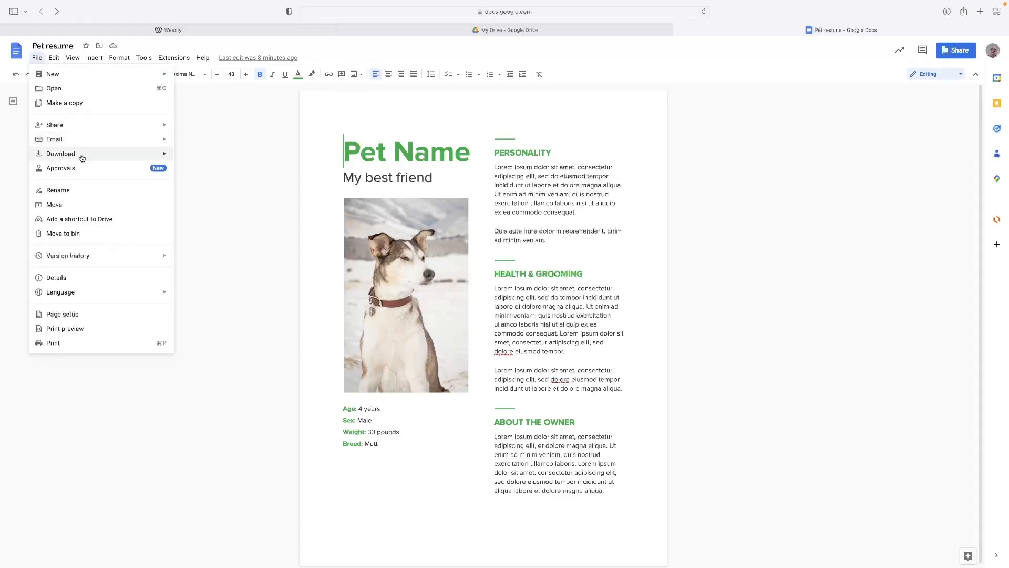
pyautogui.click(60, 153)
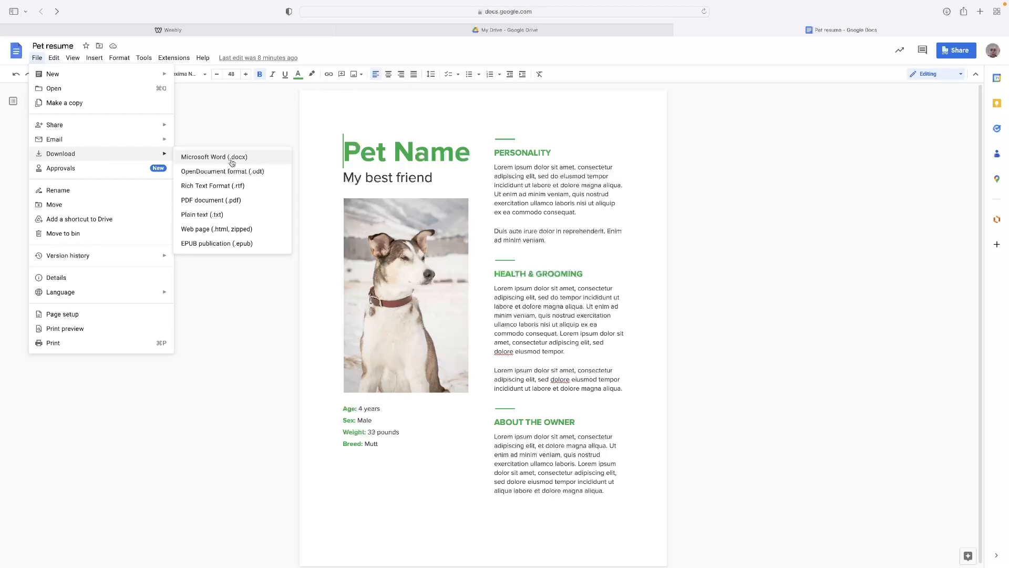
pyautogui.moveTo(274, 155)
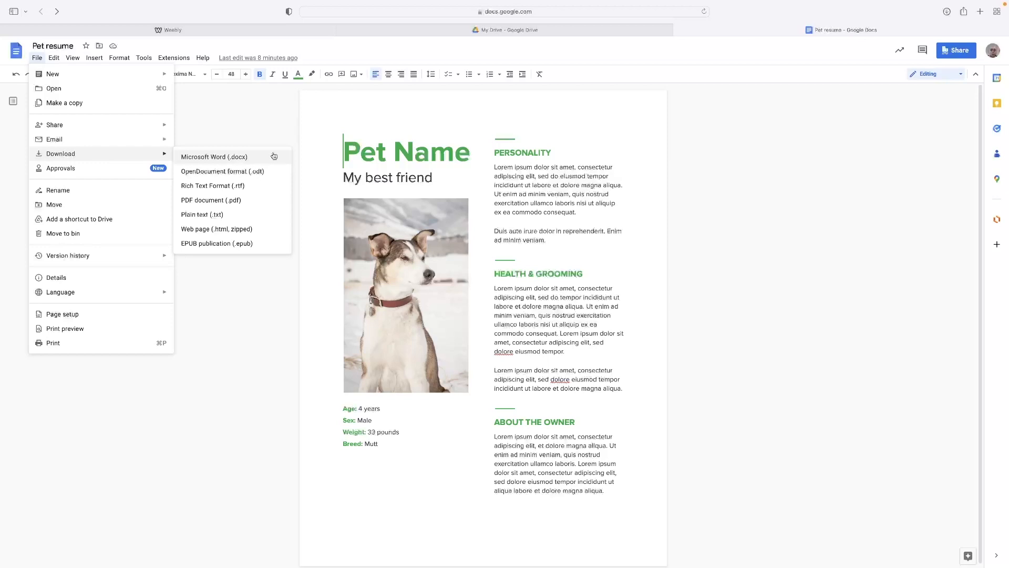
pyautogui.moveTo(263, 159)
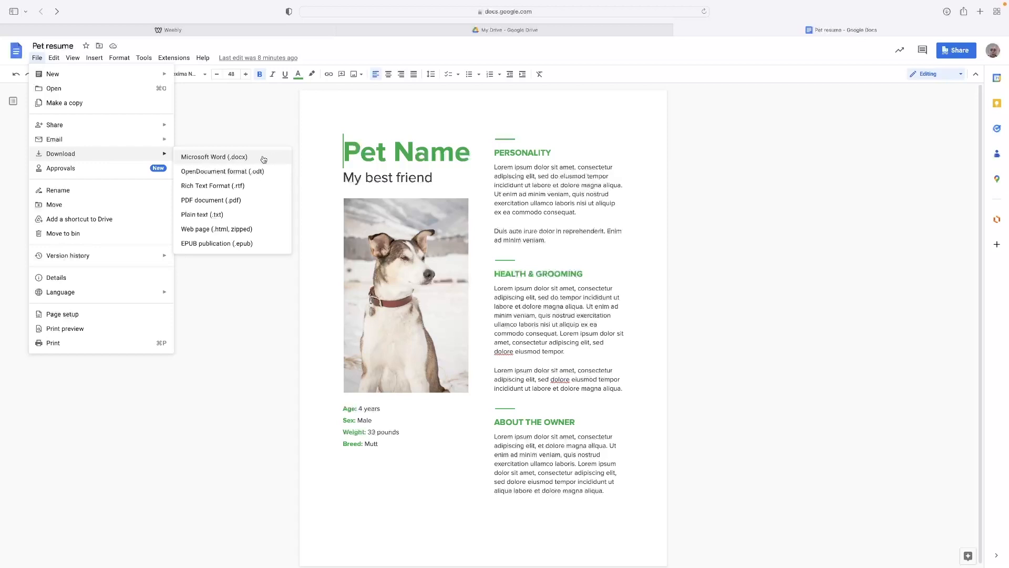
pyautogui.moveTo(677, 52)
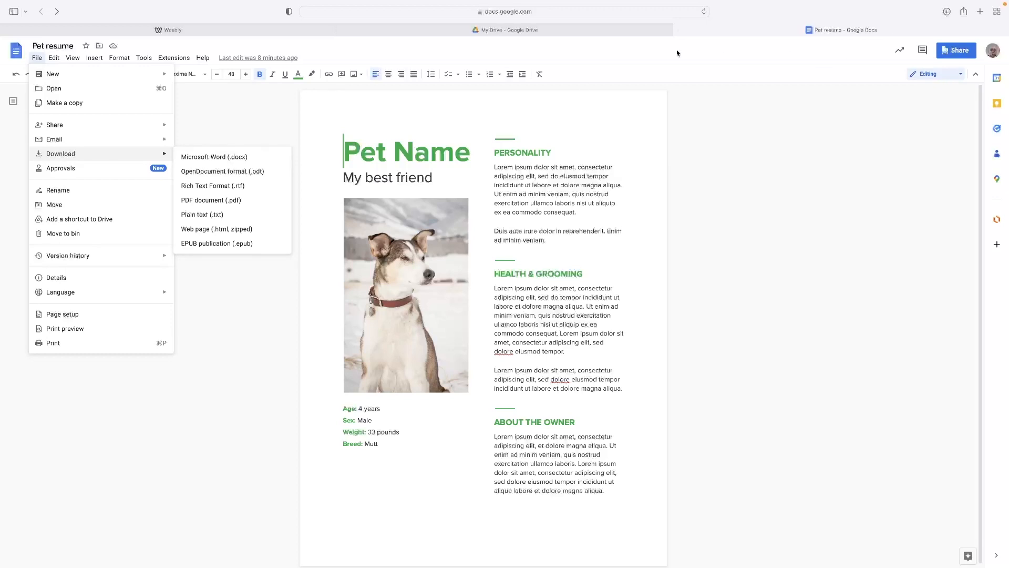
pyautogui.moveTo(284, 29)
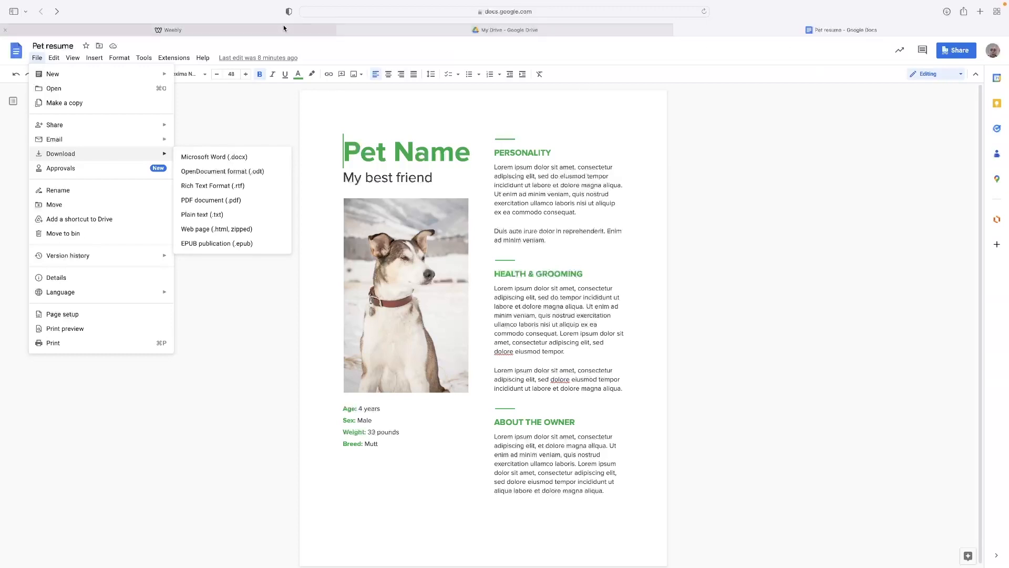
pyautogui.click(168, 29)
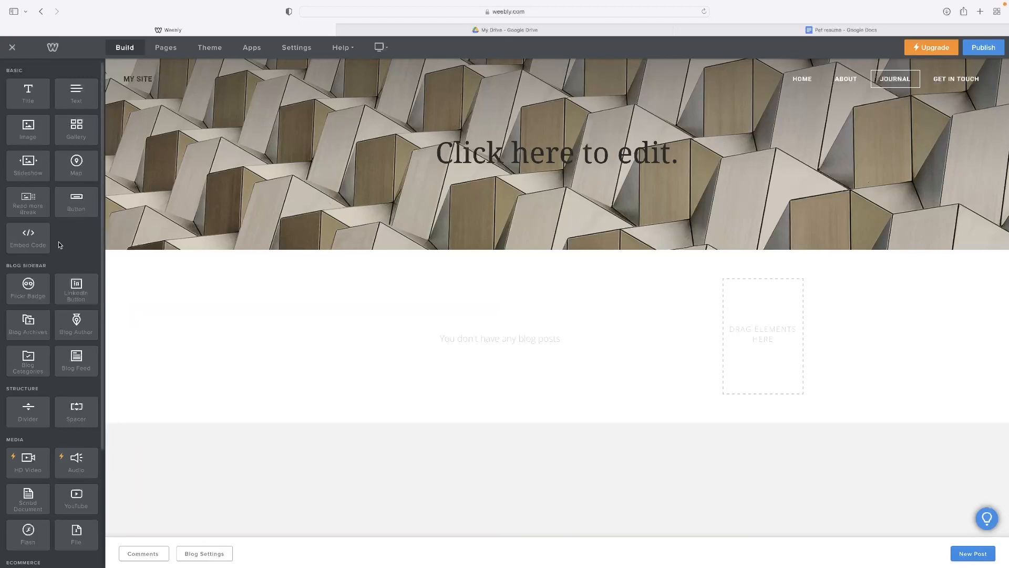
# Add a File element to the blog sidebar and upload the pet resume .docx
pyautogui.scroll(-3)
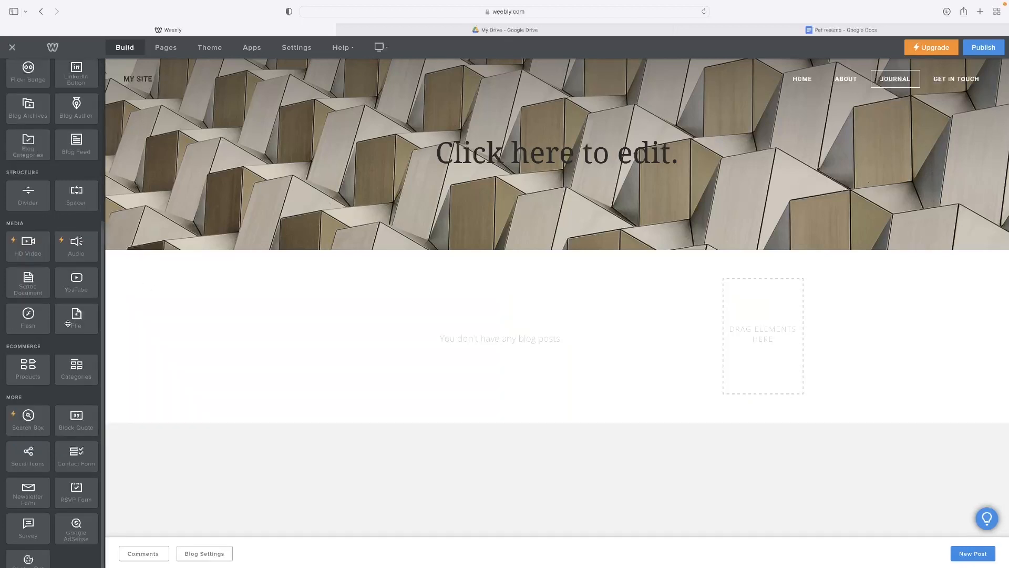
pyautogui.moveTo(75, 318)
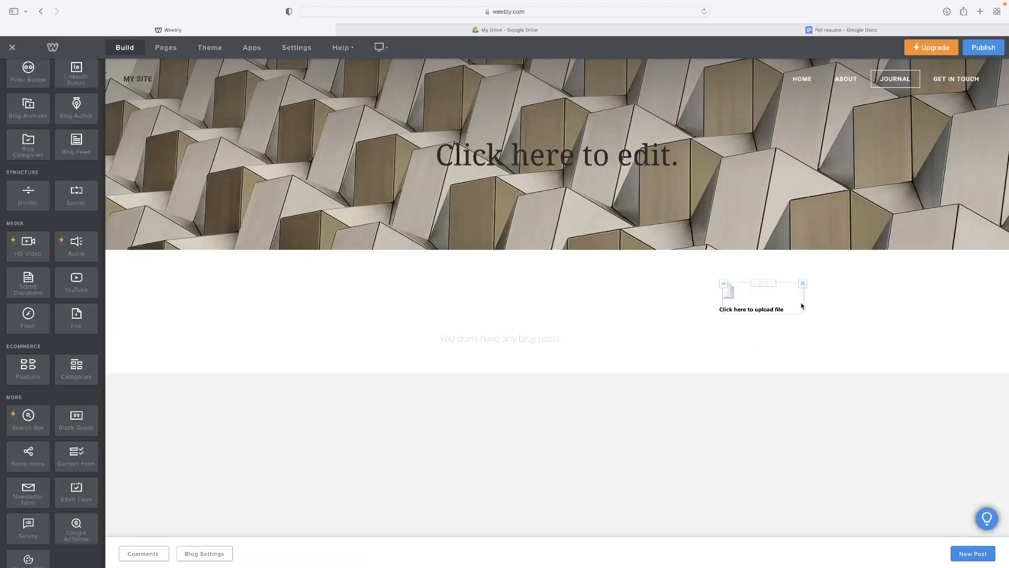
pyautogui.click(750, 298)
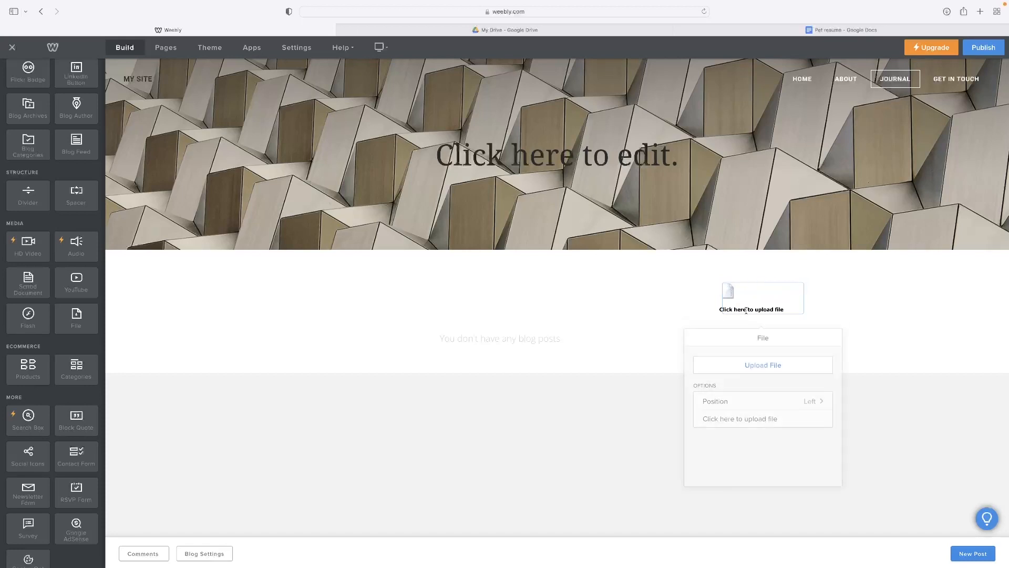
pyautogui.click(762, 365)
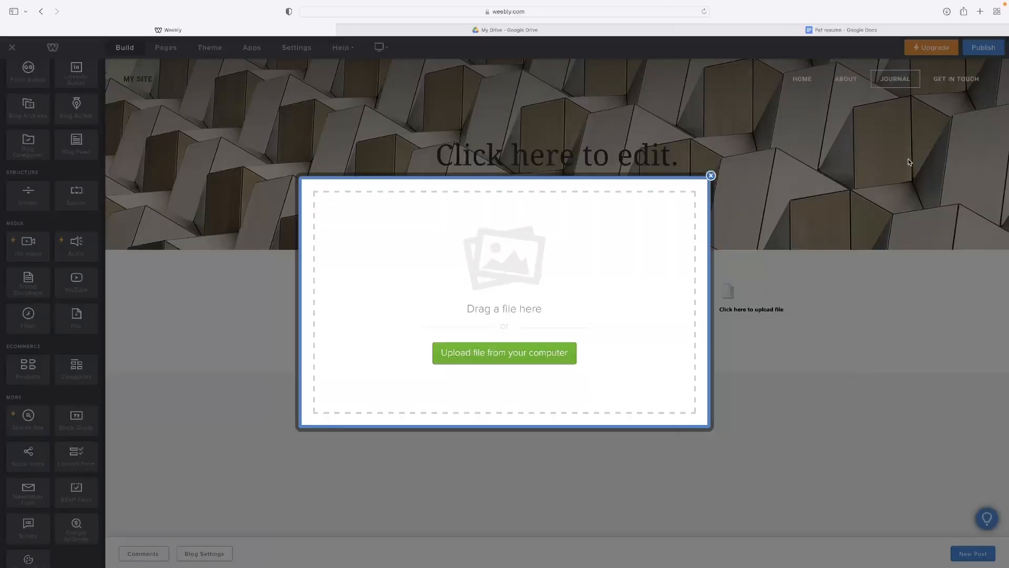
pyautogui.click(947, 11)
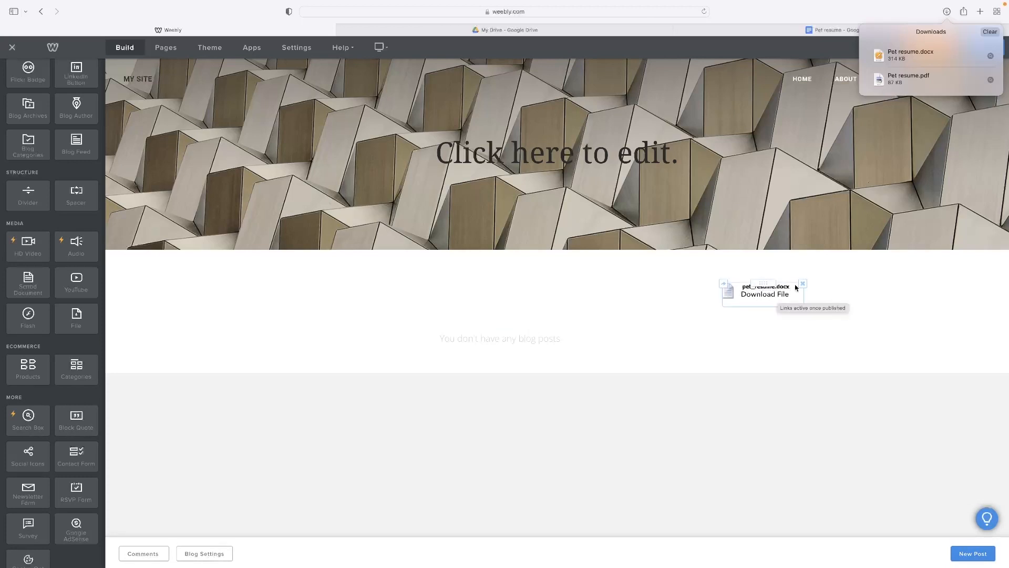
pyautogui.click(802, 283)
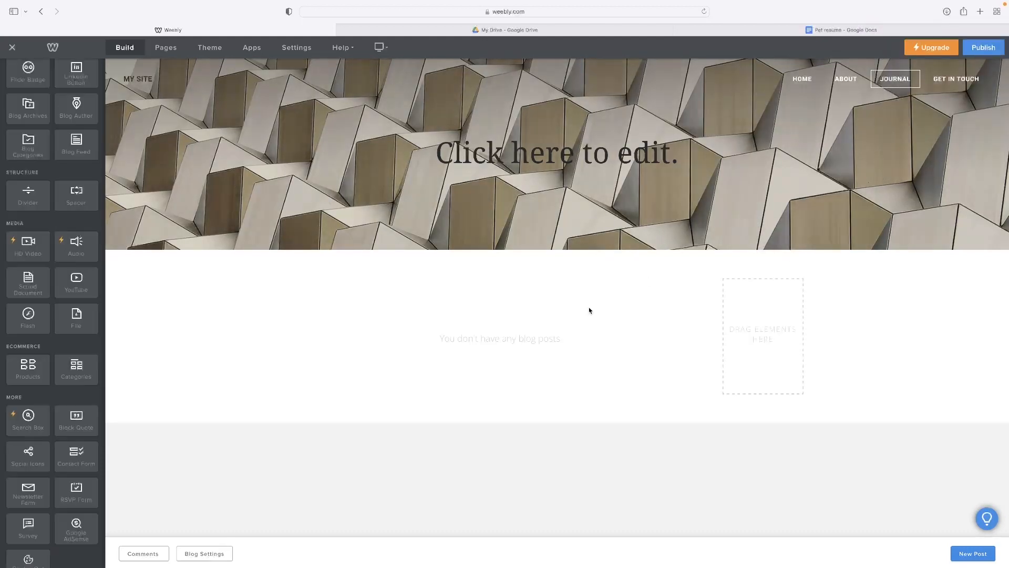
pyautogui.moveTo(965, 468)
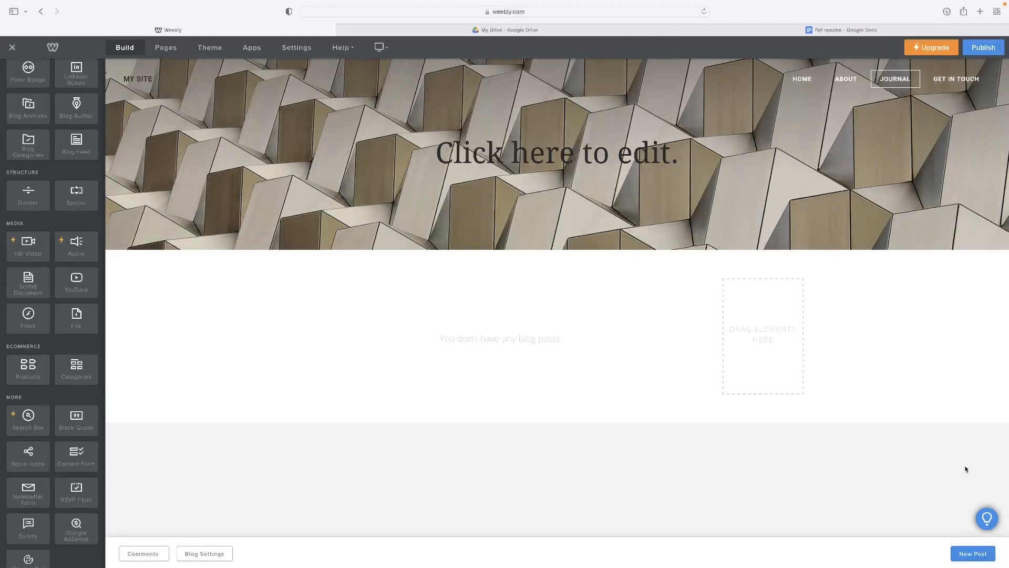
pyautogui.moveTo(858, 471)
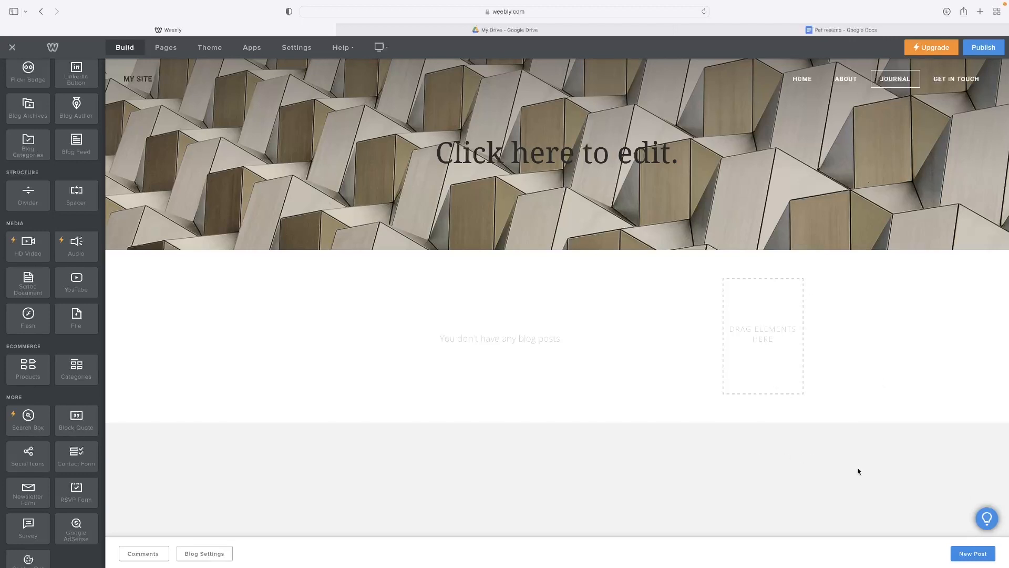
pyautogui.moveTo(842, 471)
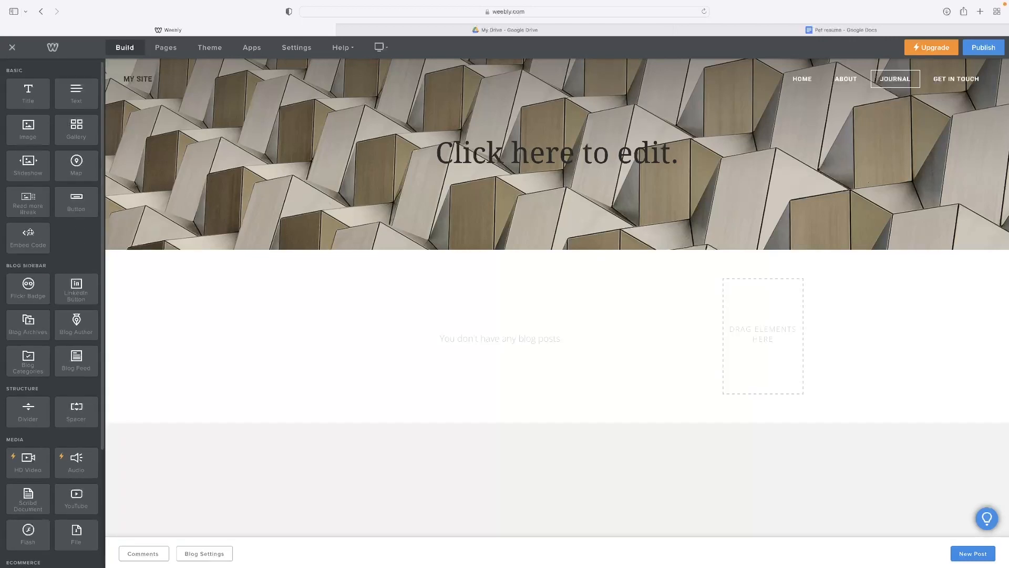
# Drag an Embed Code element into the blog page's empty sidebar box
pyautogui.moveTo(28, 236); pyautogui.dragTo(806, 320)
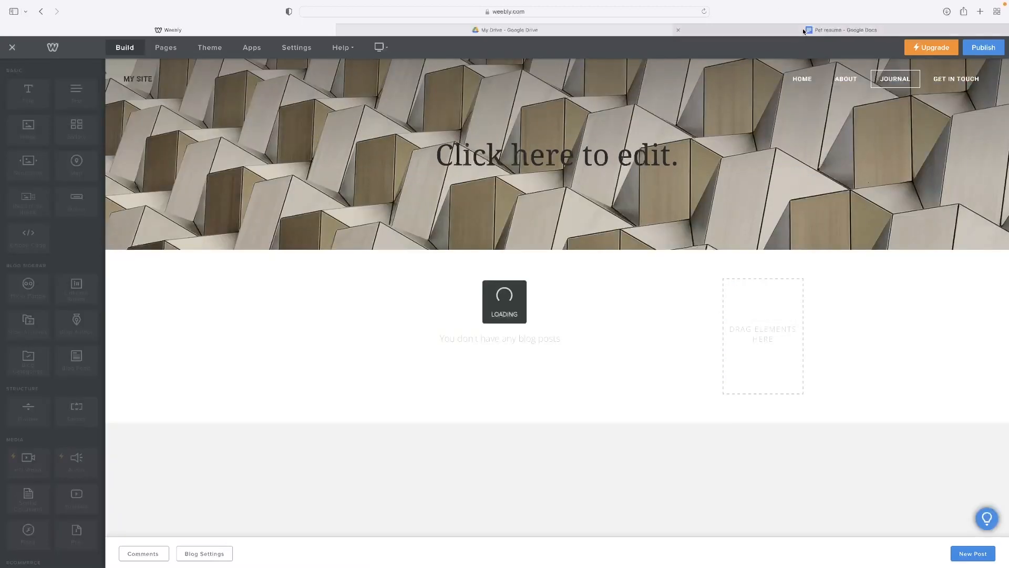
# Publish Pet resume to the web and show its Embed code
pyautogui.click(843, 30)
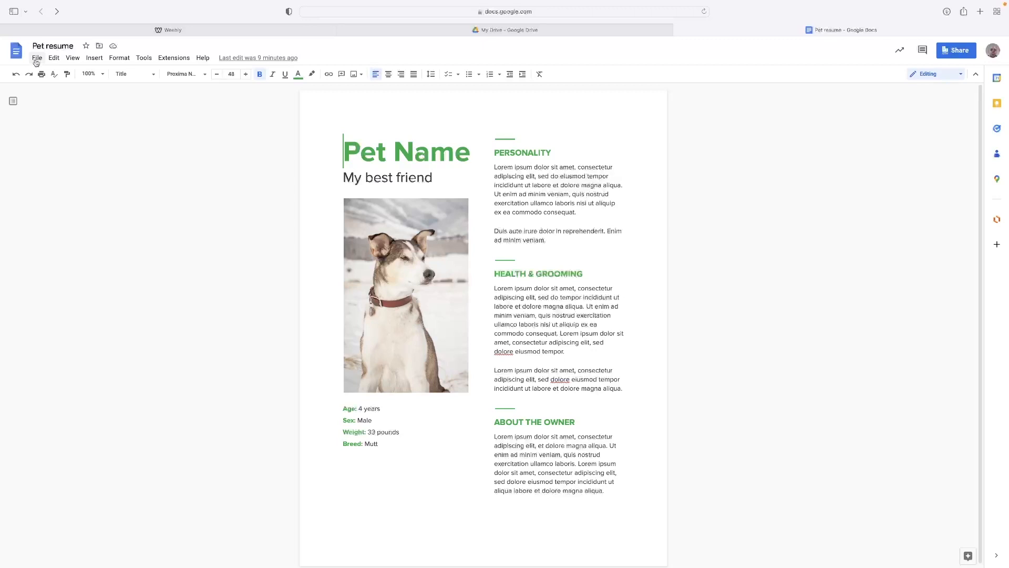
pyautogui.click(37, 57)
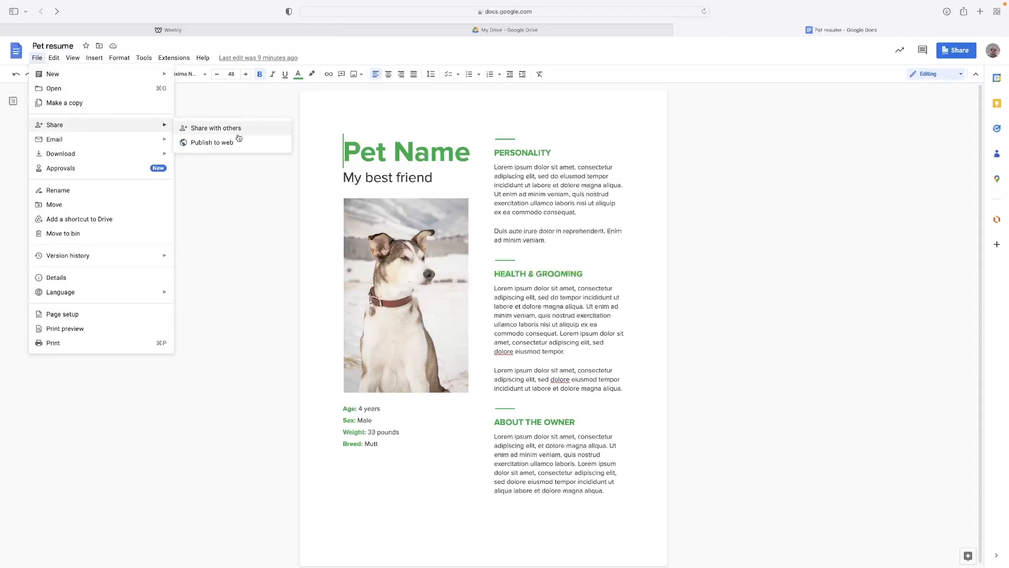
pyautogui.moveTo(212, 143)
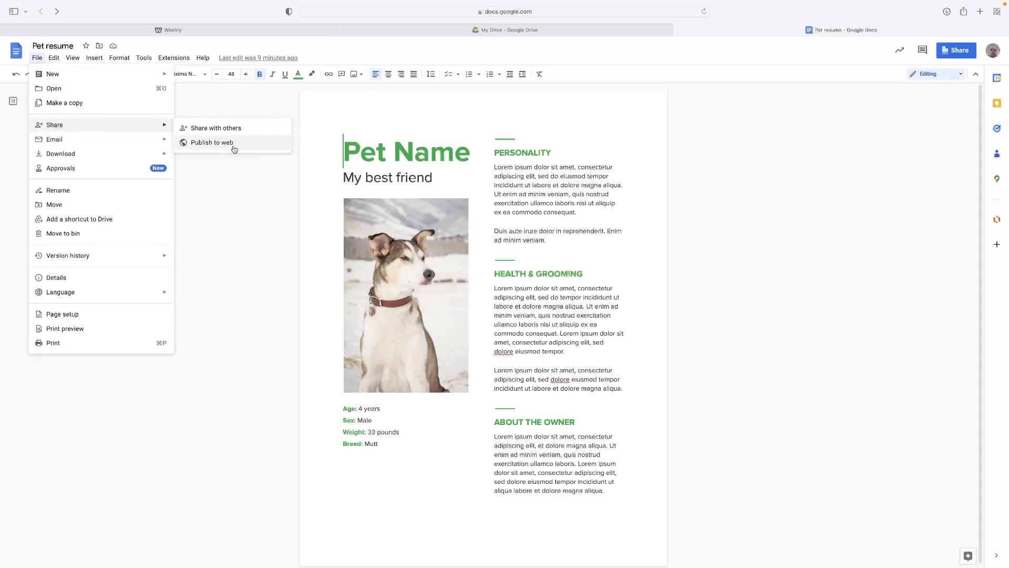
pyautogui.click(212, 142)
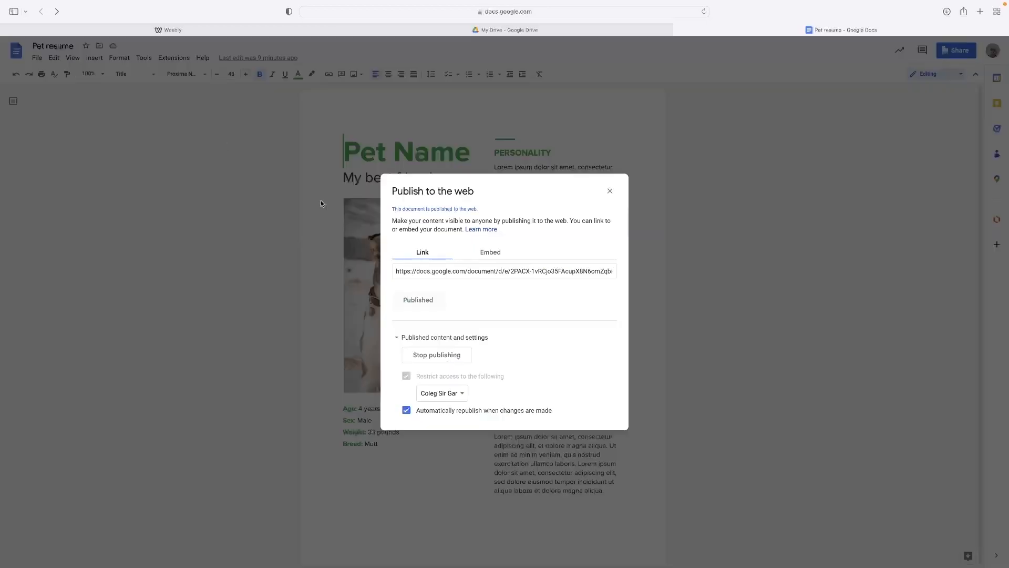
pyautogui.click(490, 252)
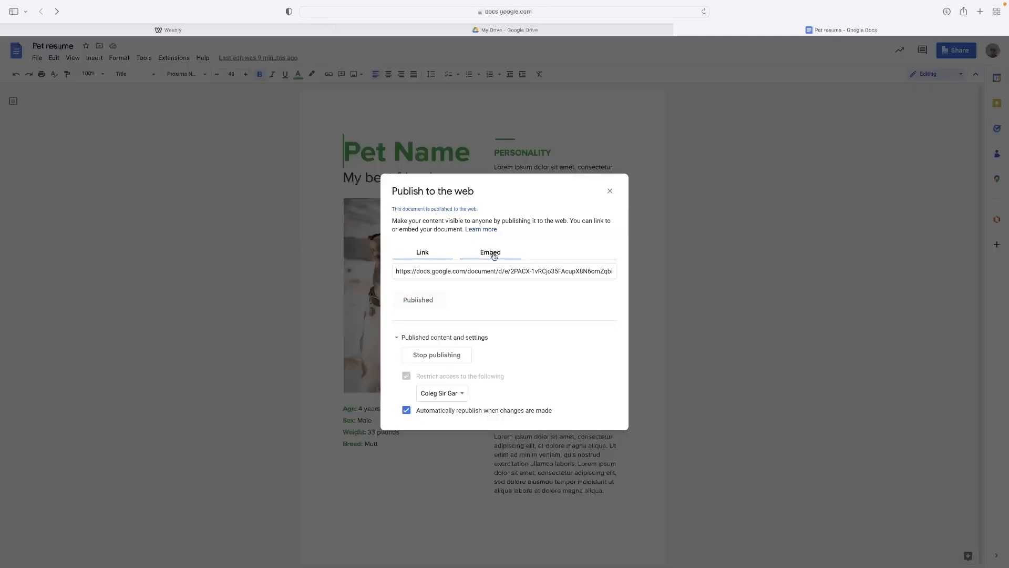
pyautogui.click(491, 252)
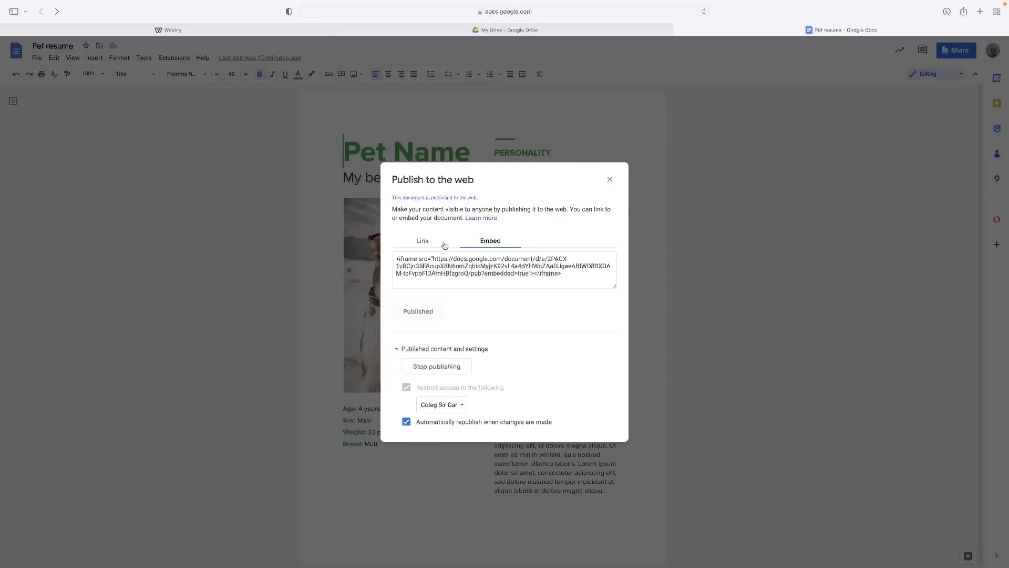
# Copy the iframe embed code and return to the Weebly editor
pyautogui.click(504, 266)
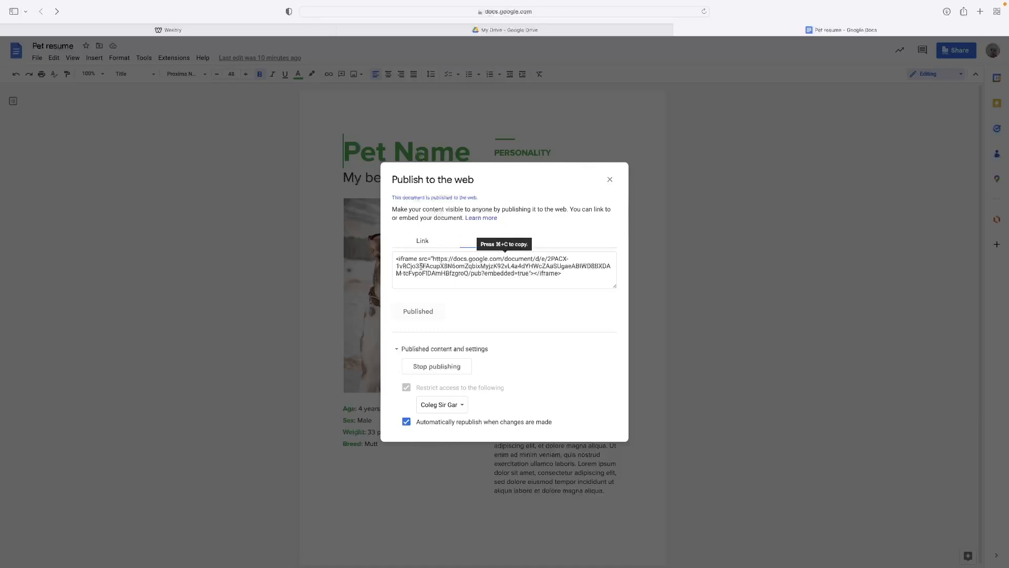
pyautogui.click(489, 241)
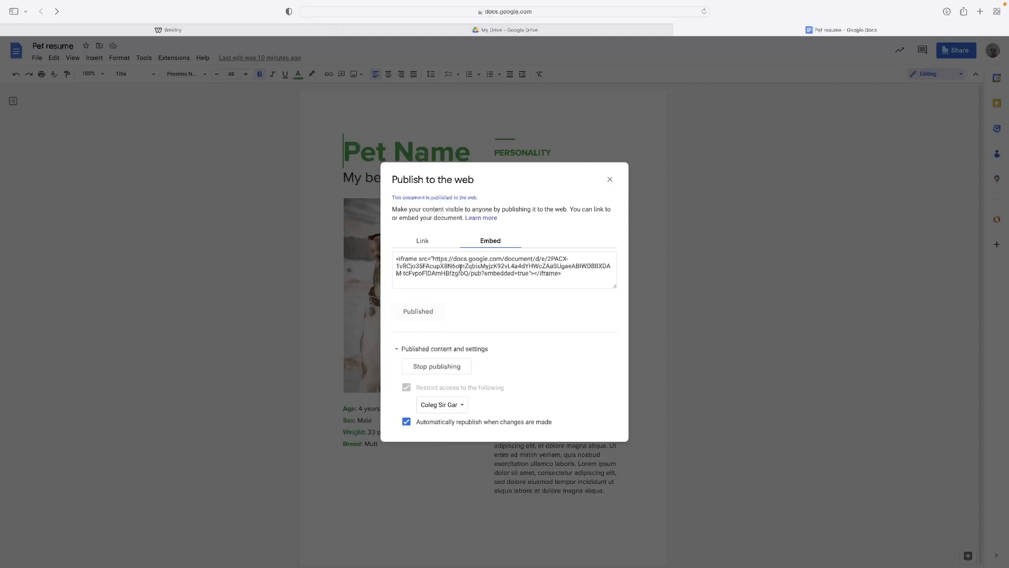
pyautogui.click(504, 266)
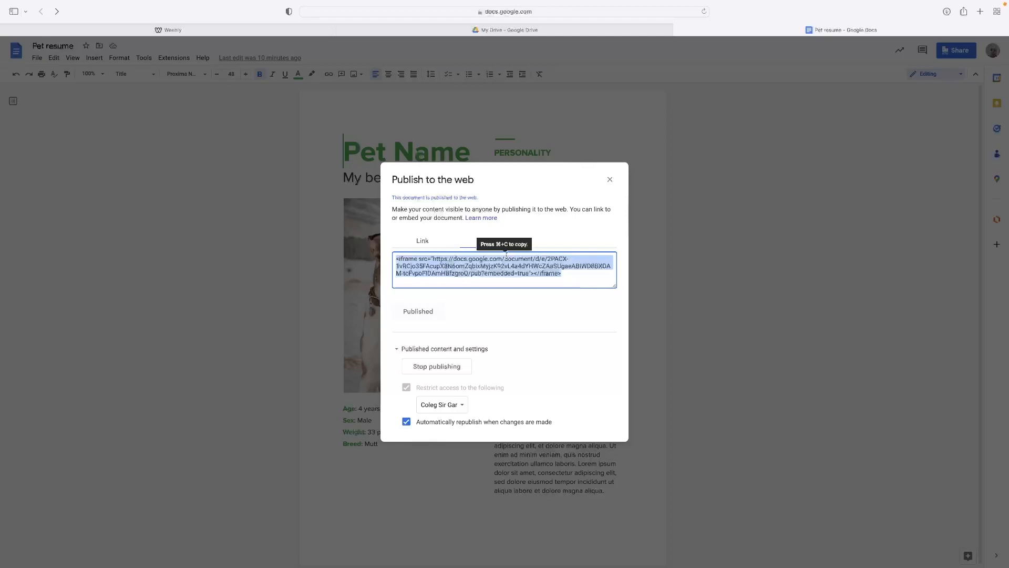
pyautogui.click(490, 240)
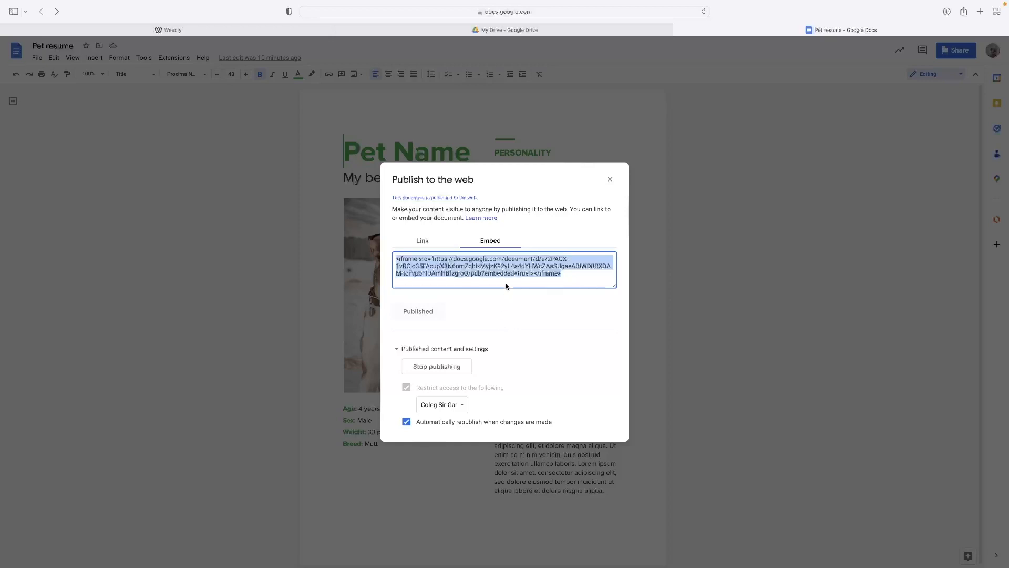
pyautogui.click(169, 29)
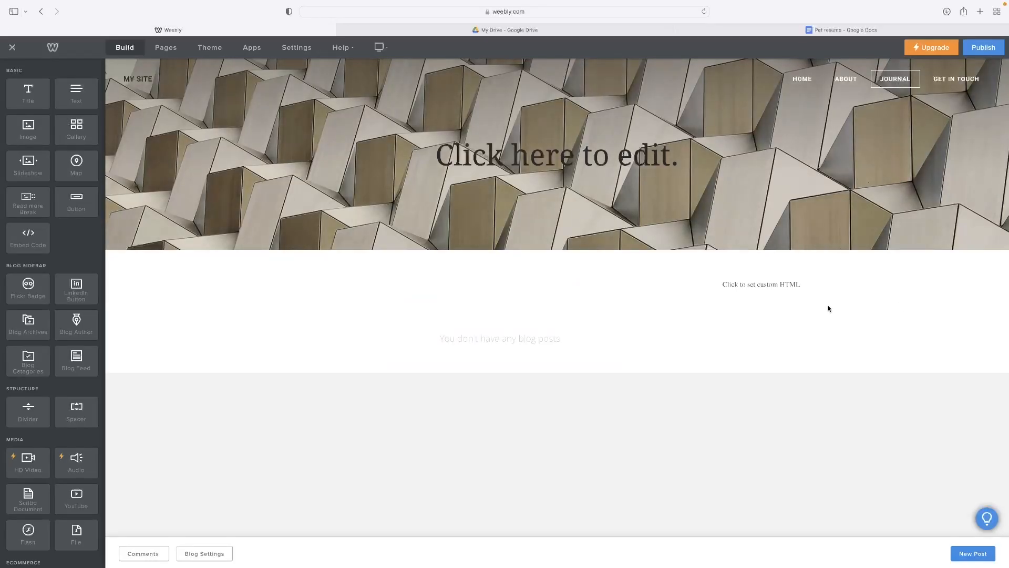
# Paste the Pet resume iframe code into the sidebar element's custom HTML and apply it
pyautogui.click(760, 284)
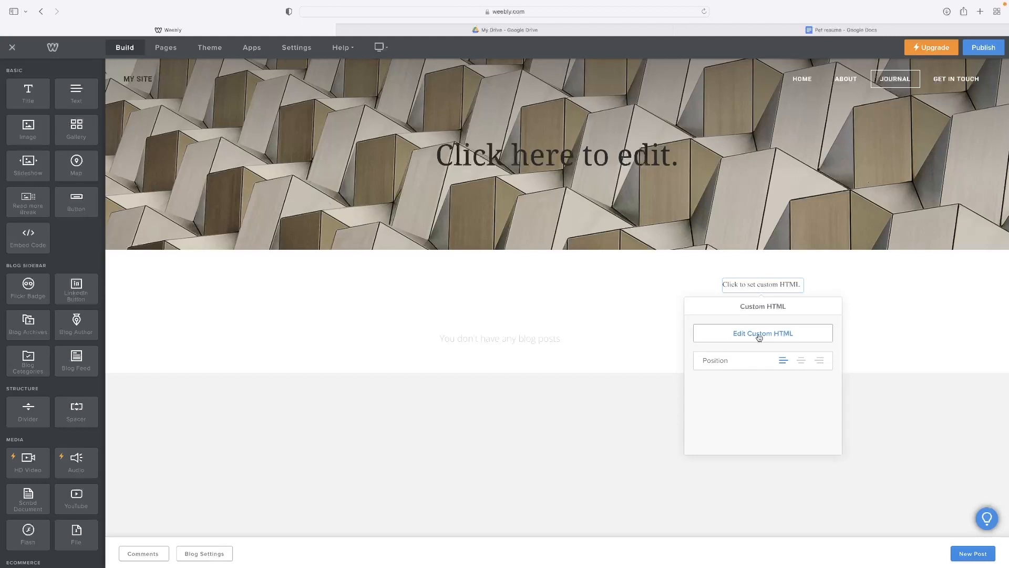
pyautogui.click(762, 333)
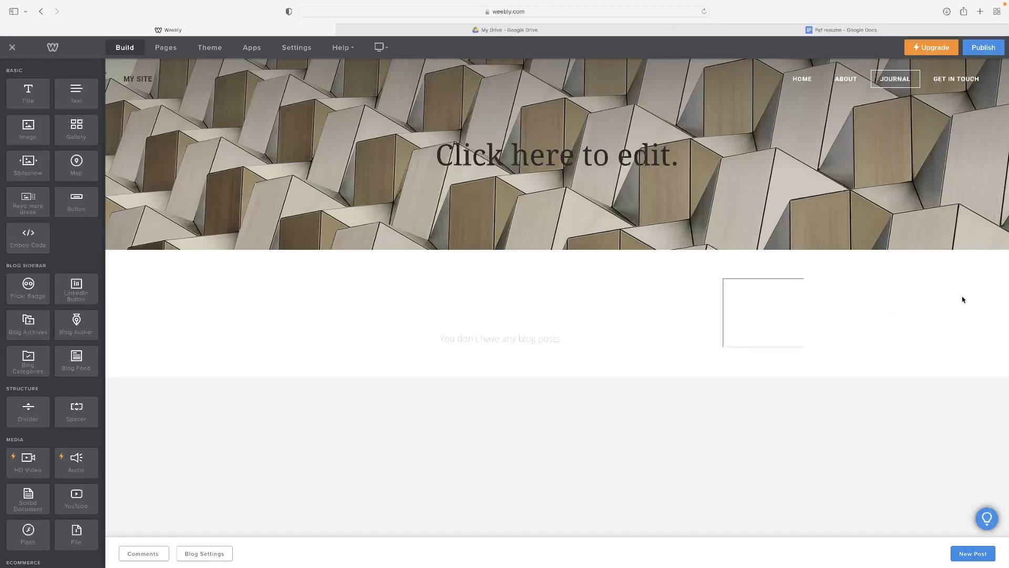
pyautogui.click(762, 312)
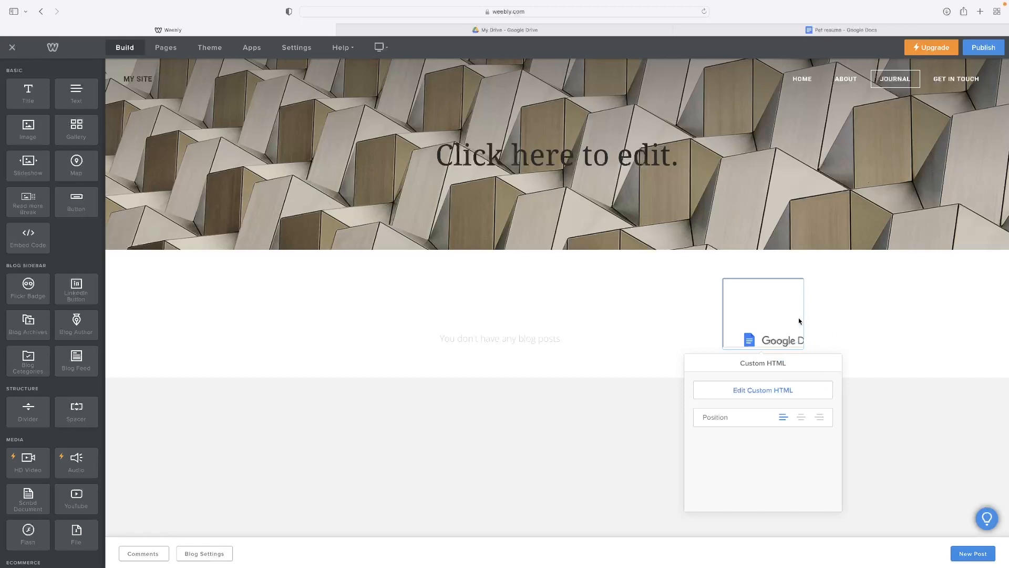
pyautogui.moveTo(842, 353)
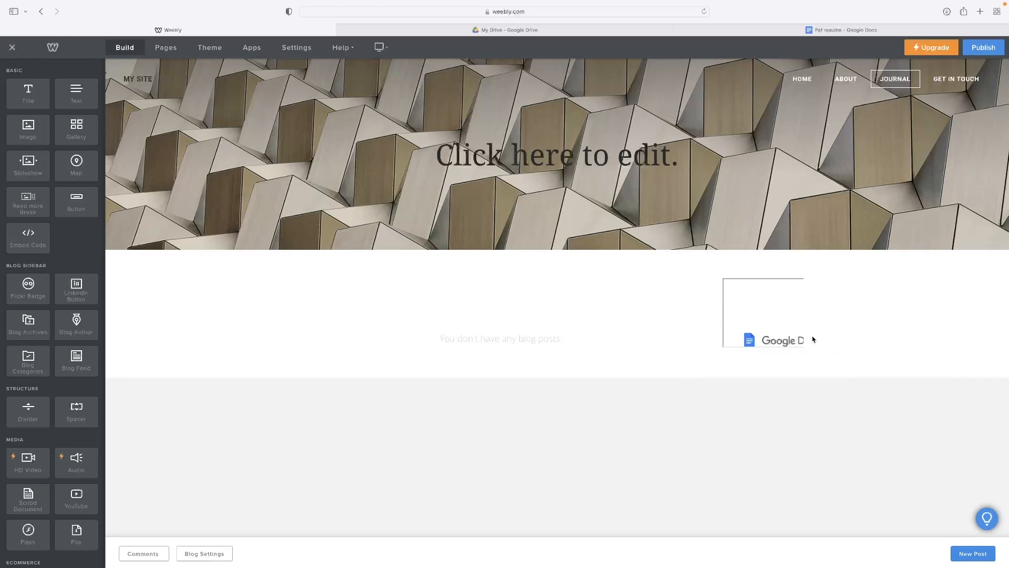
pyautogui.moveTo(833, 296)
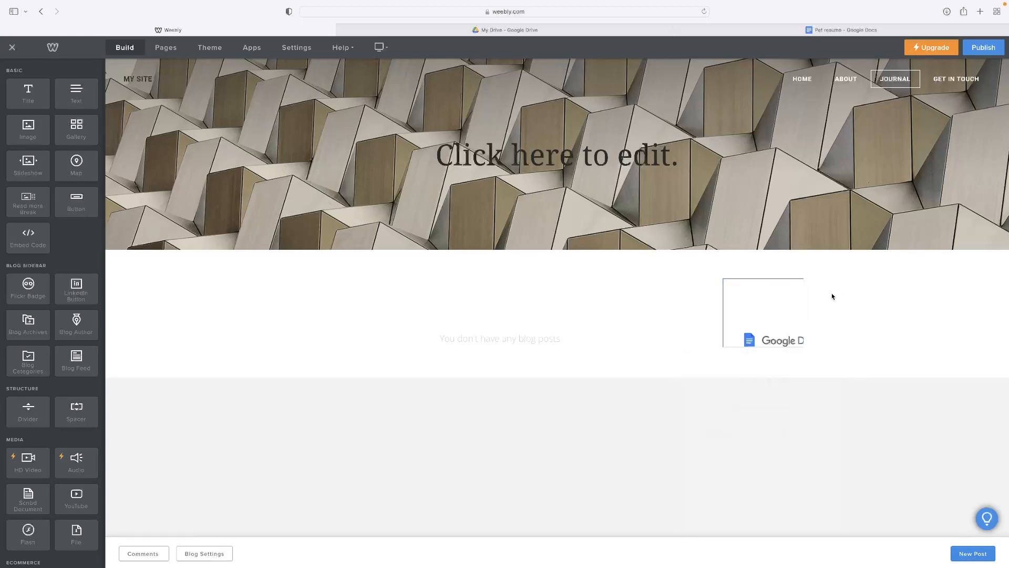
pyautogui.moveTo(745, 352)
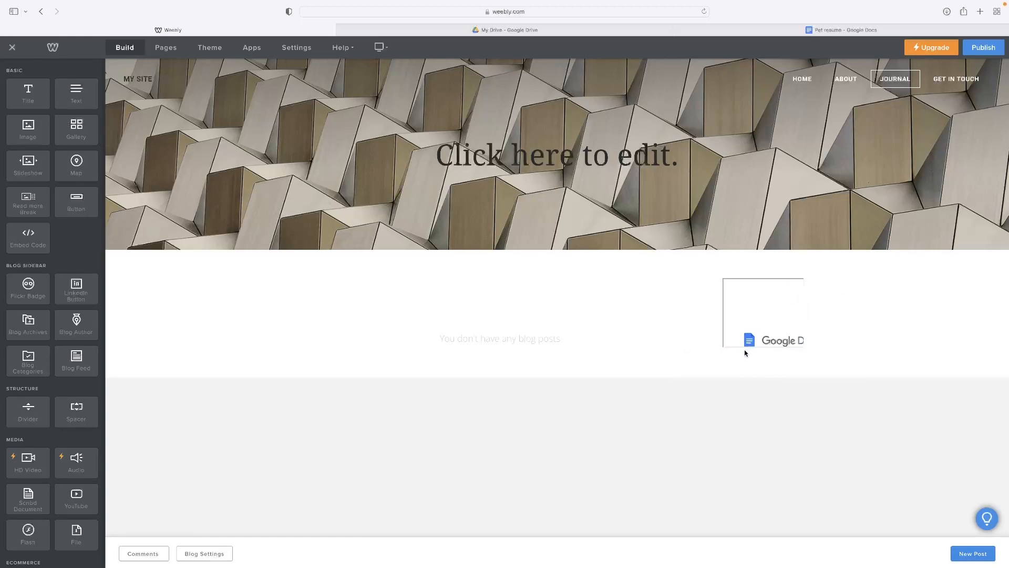